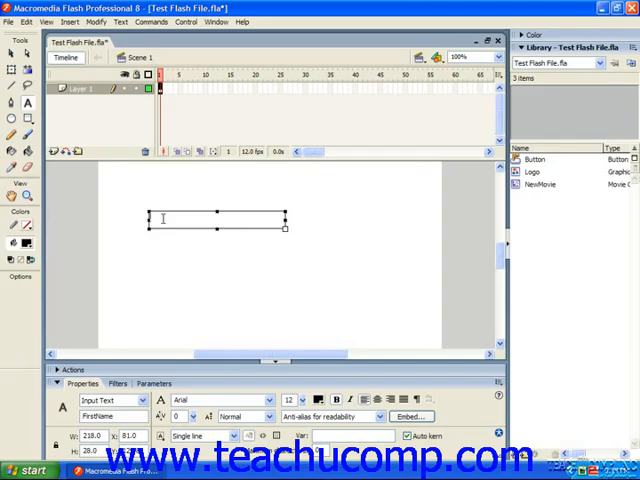
mouse_move(165, 224)
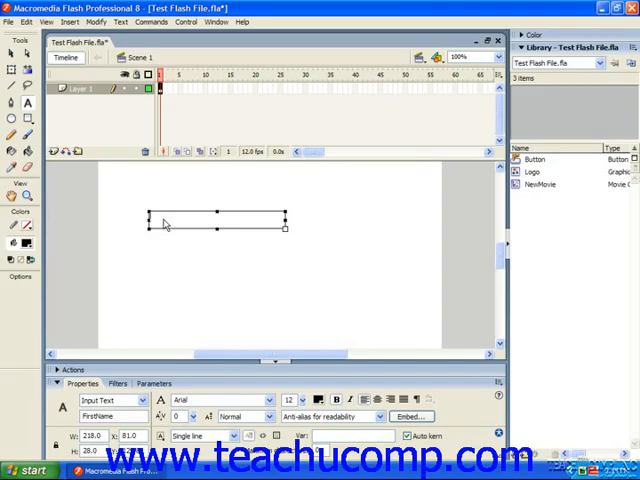